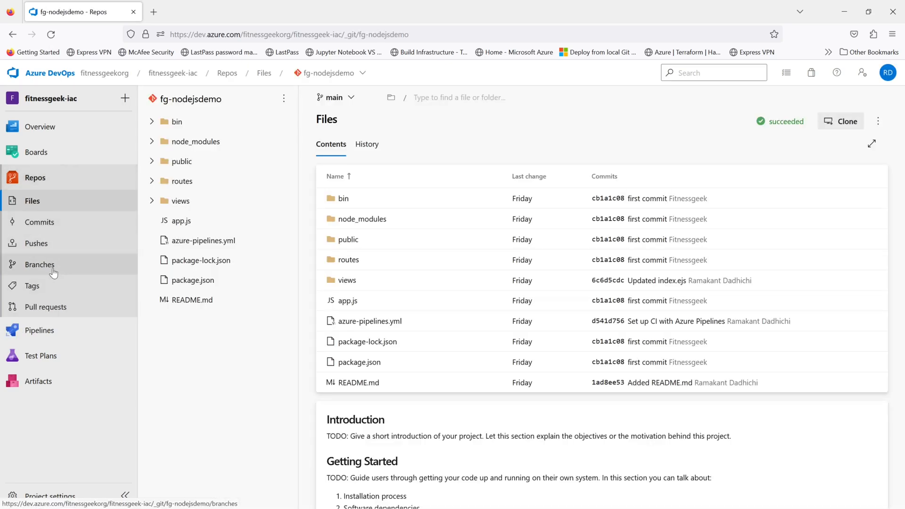
- Go to the fg-nodejsdemo branch list and bring up the main branch's action menu
click(40, 264)
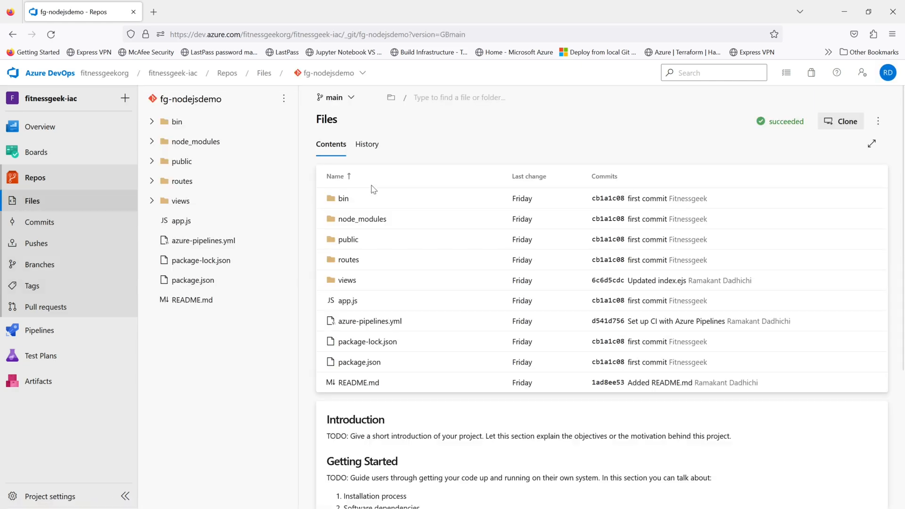
click(40, 264)
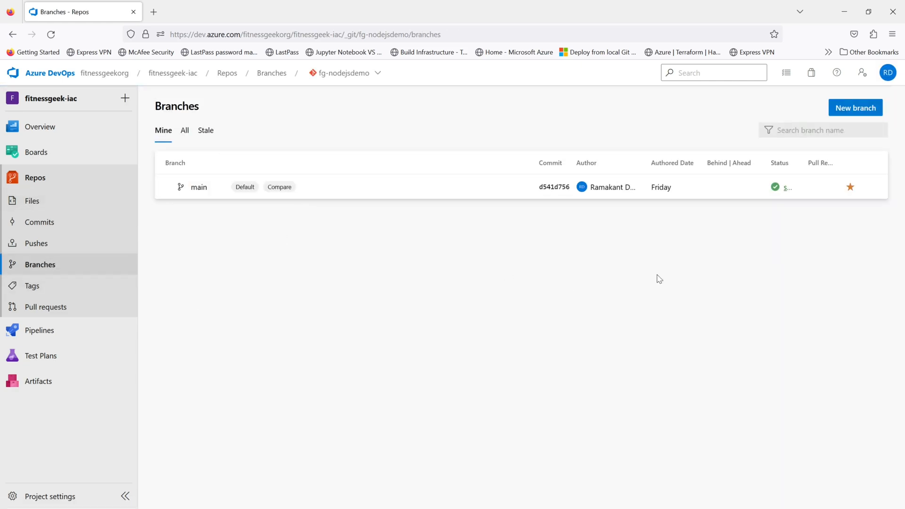
mouse_move(873, 188)
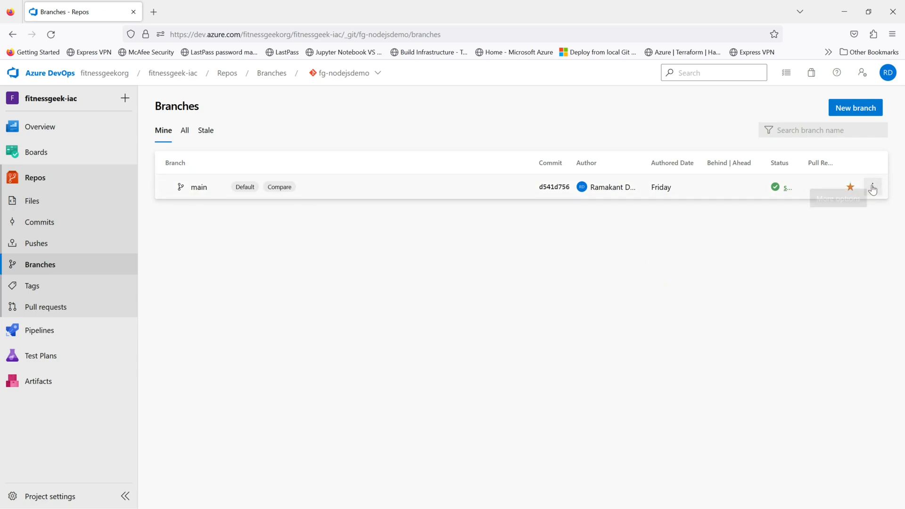
click(873, 186)
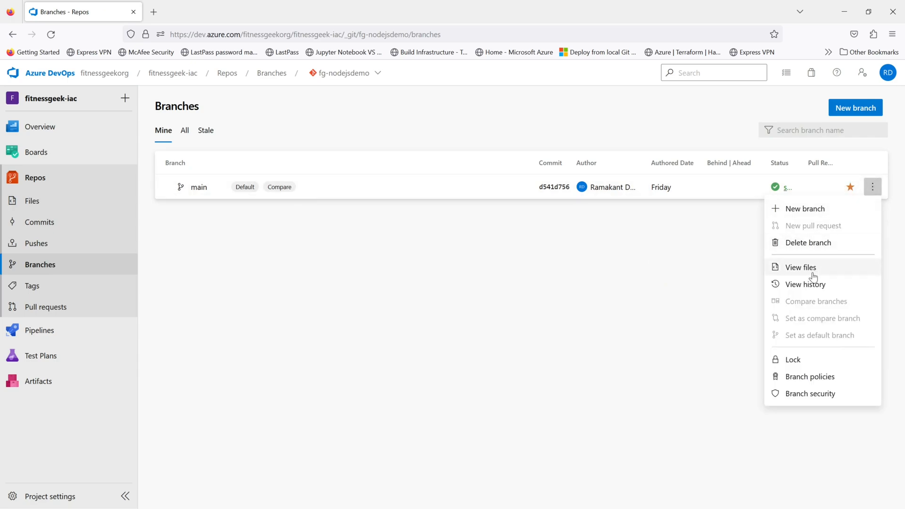
- In main's branch policies, require a minimum of 2 reviewers on pull requests
click(809, 376)
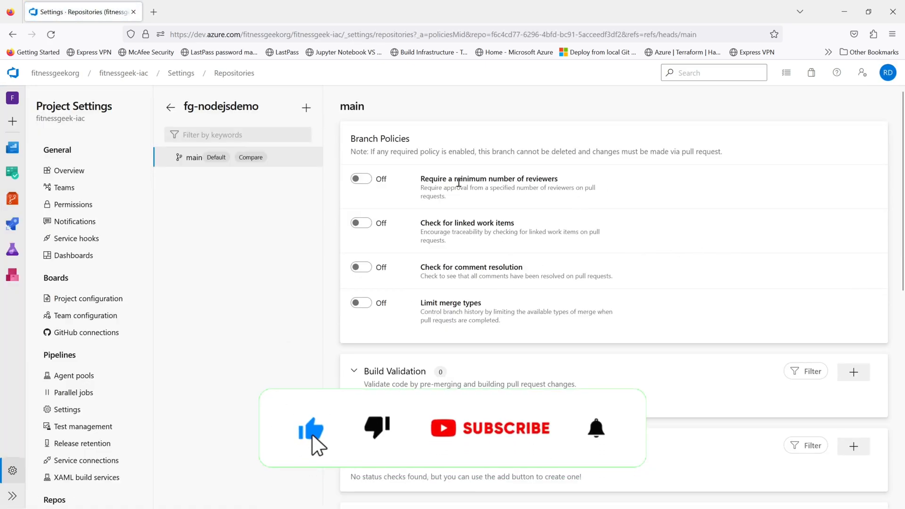
click(361, 178)
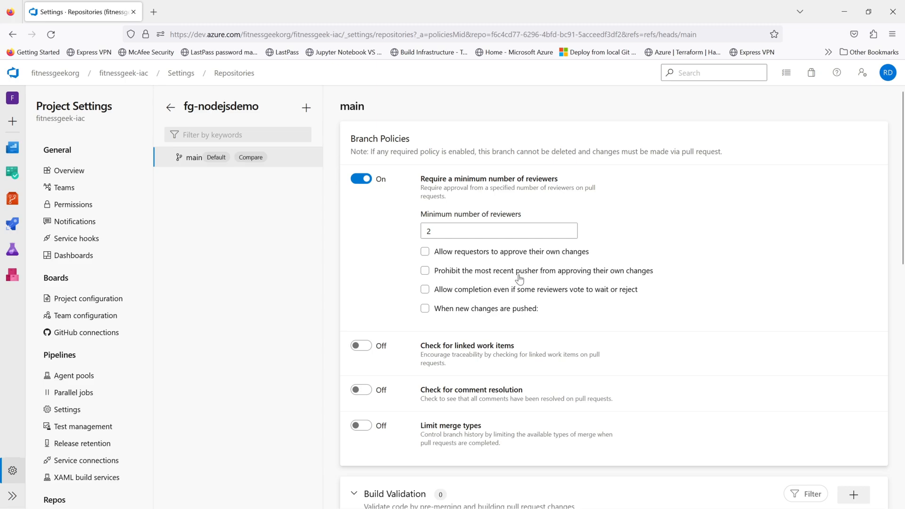
mouse_move(586, 259)
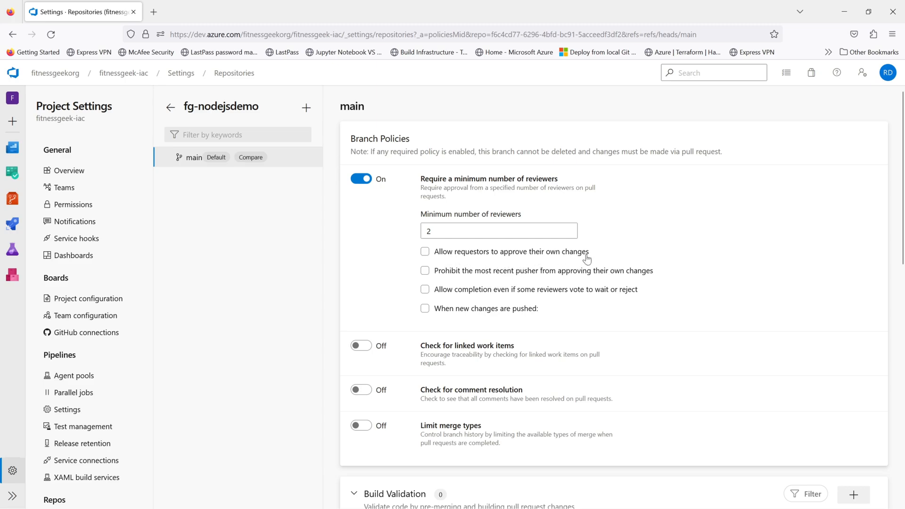
mouse_move(539, 284)
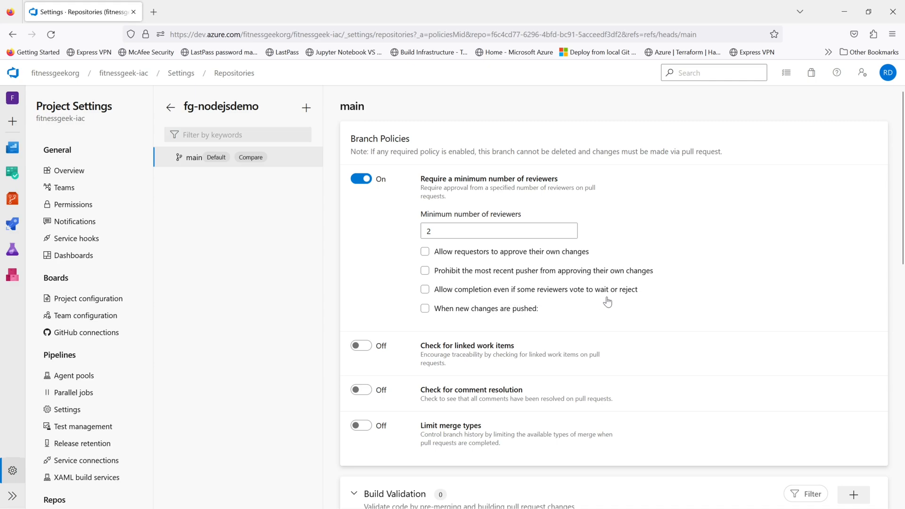
mouse_move(584, 308)
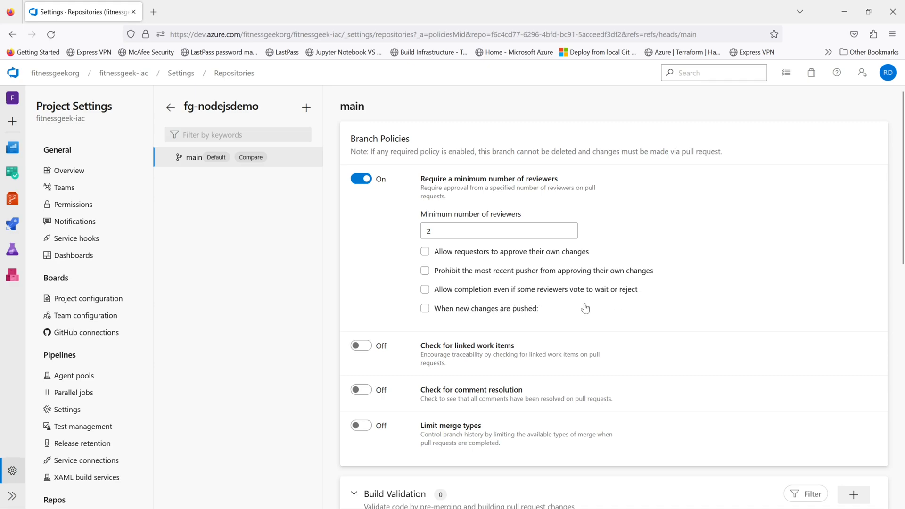
- Preview the linked work items, comment resolution and merge type checks, leaving all three off
scroll(down, 3)
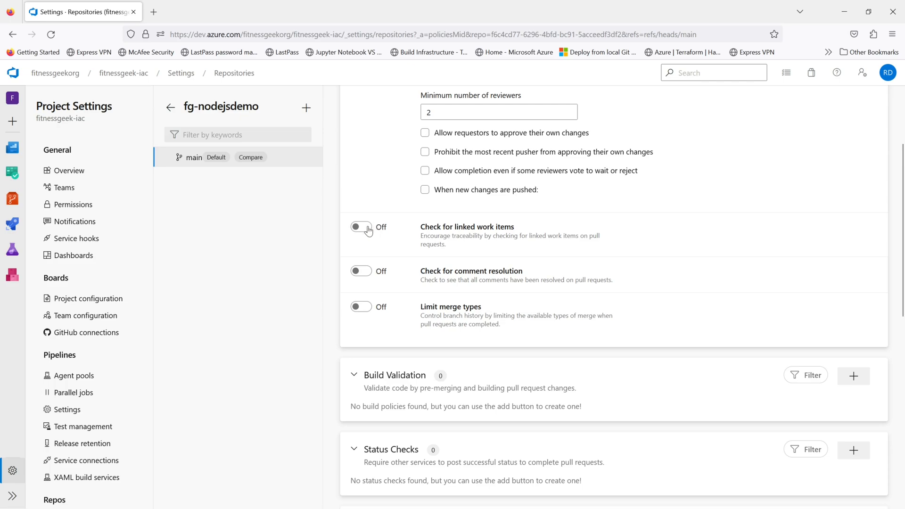
click(361, 226)
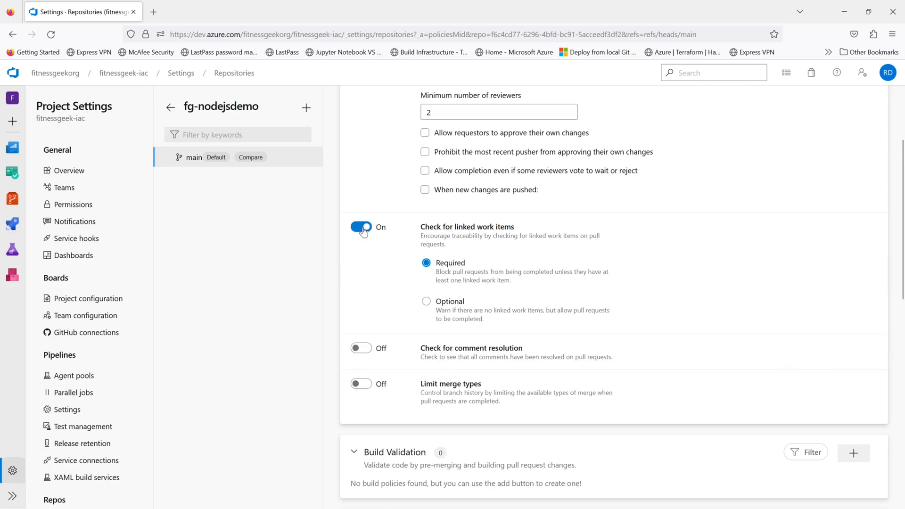
click(360, 227)
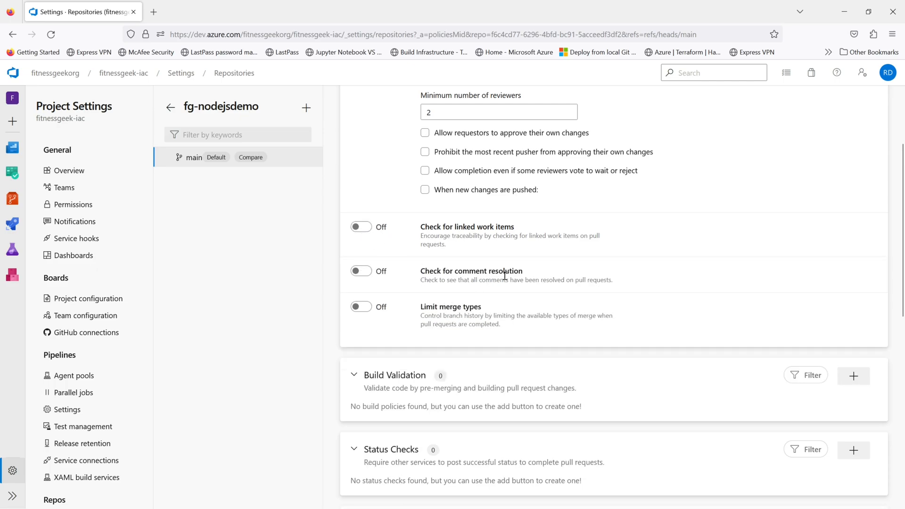
click(361, 270)
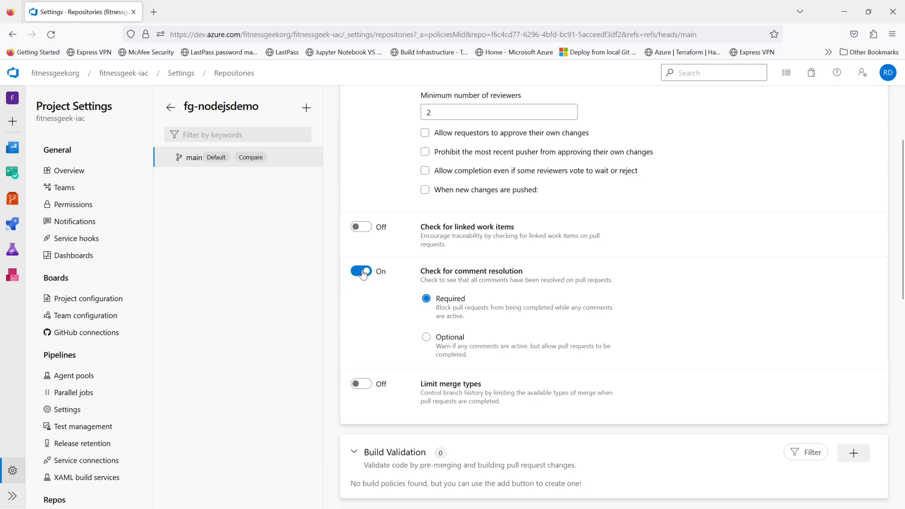
click(361, 271)
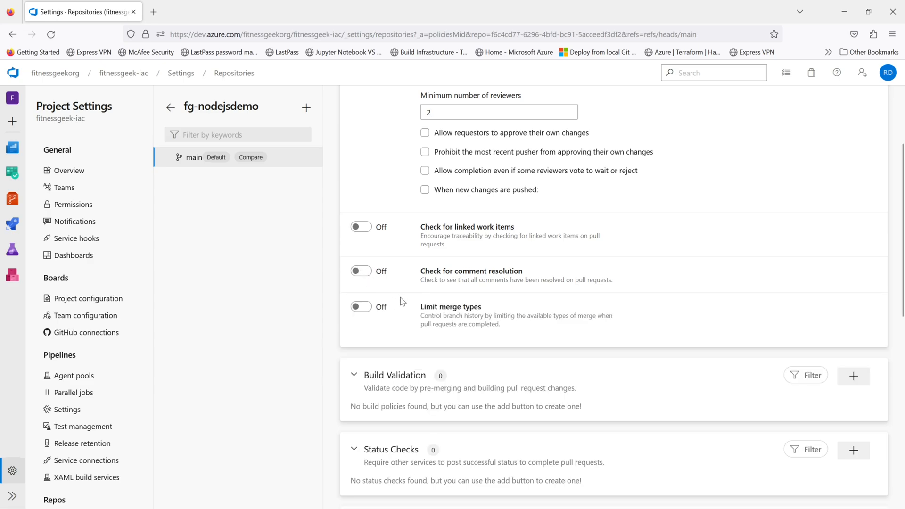
click(361, 306)
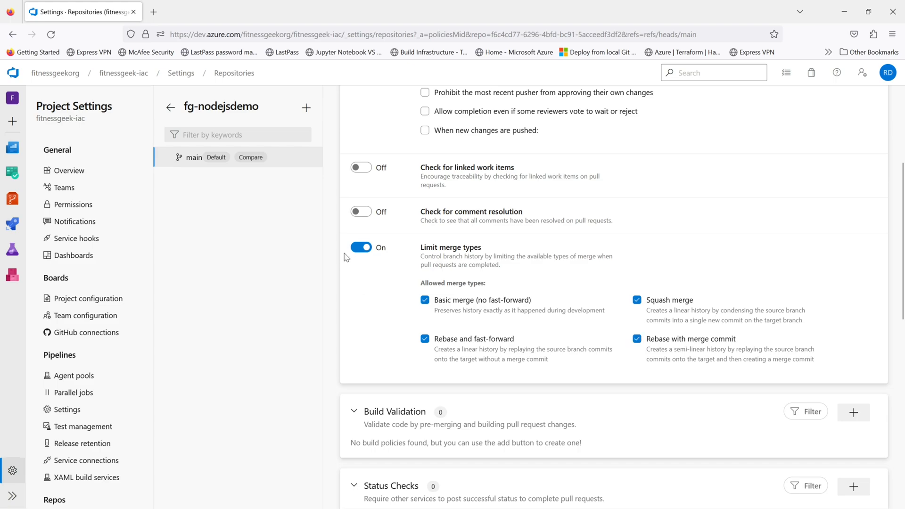
click(361, 247)
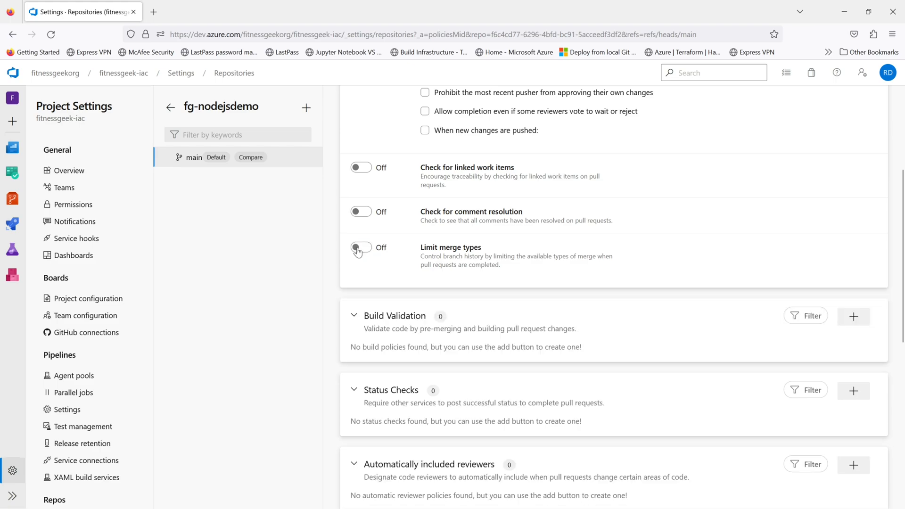
scroll(down, 3)
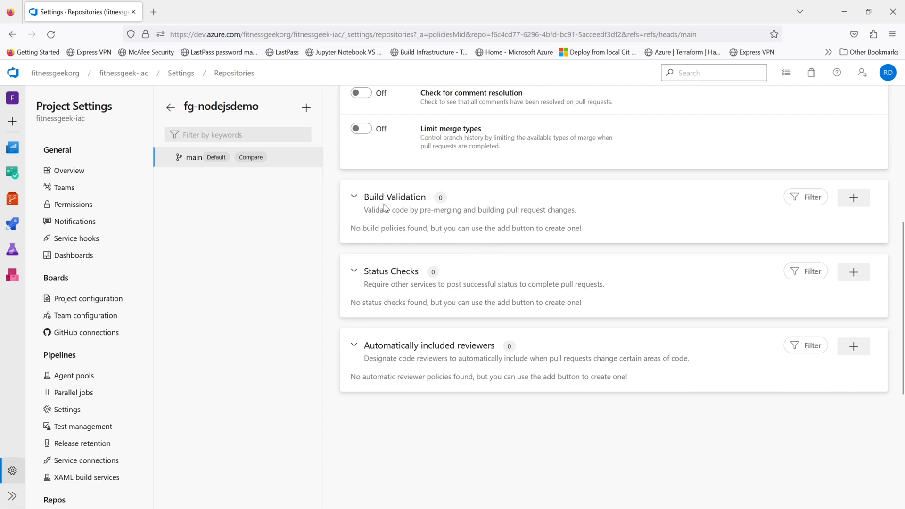
mouse_move(438, 220)
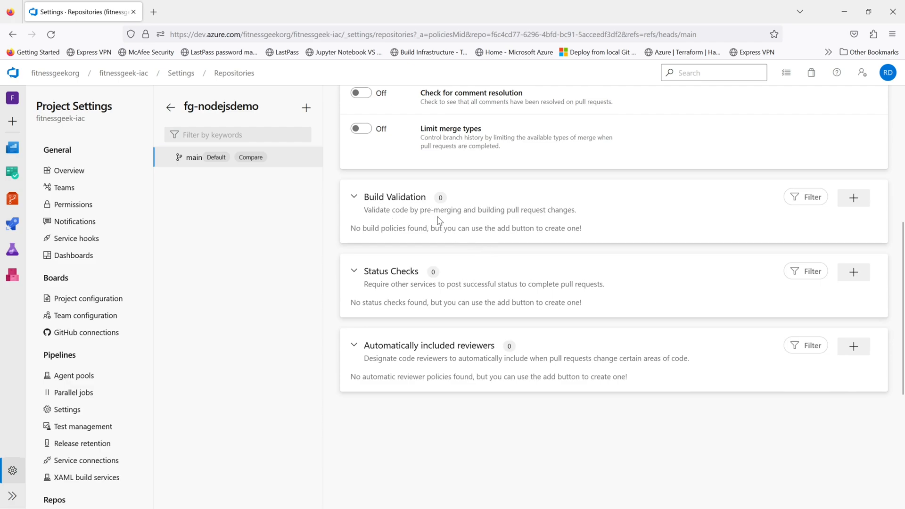
drag(410, 209, 575, 210)
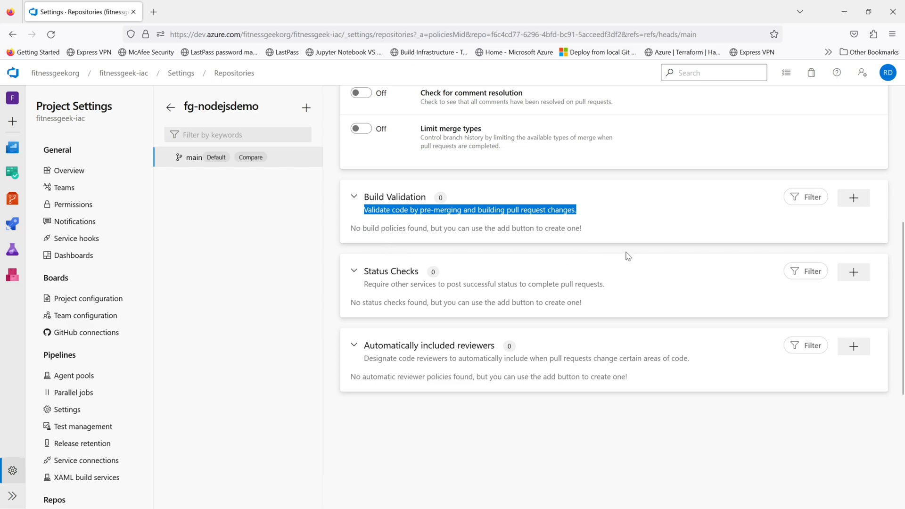
mouse_move(654, 255)
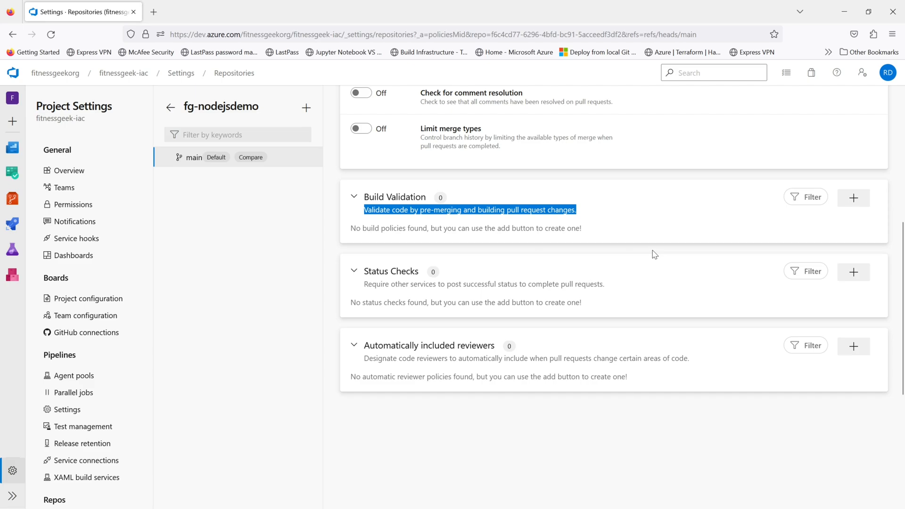
click(854, 198)
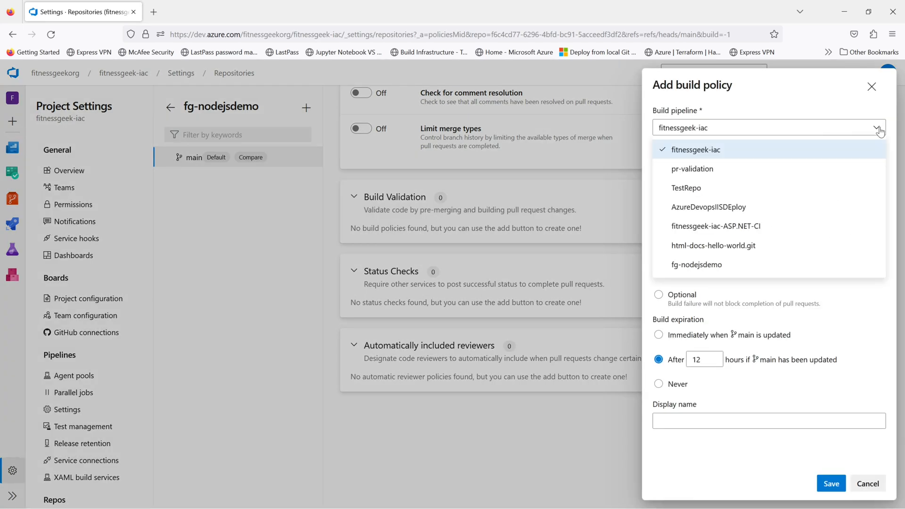
mouse_move(736, 192)
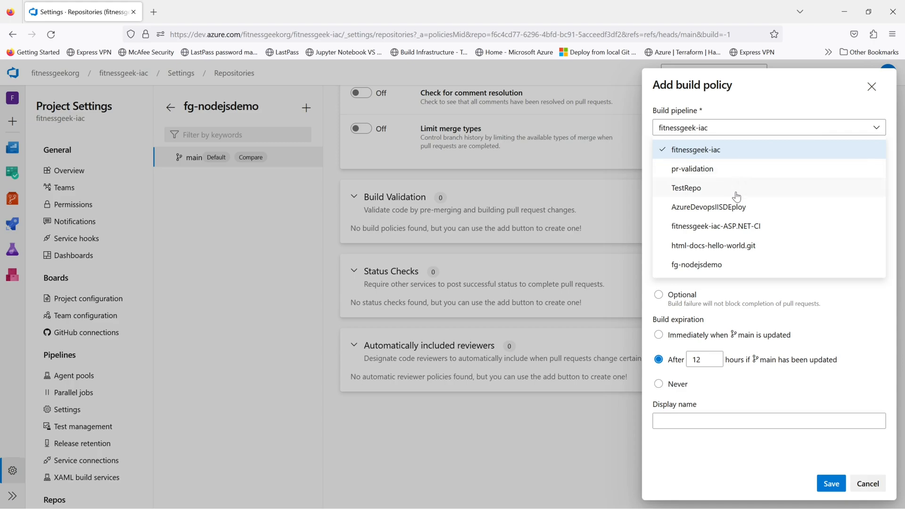
mouse_move(714, 171)
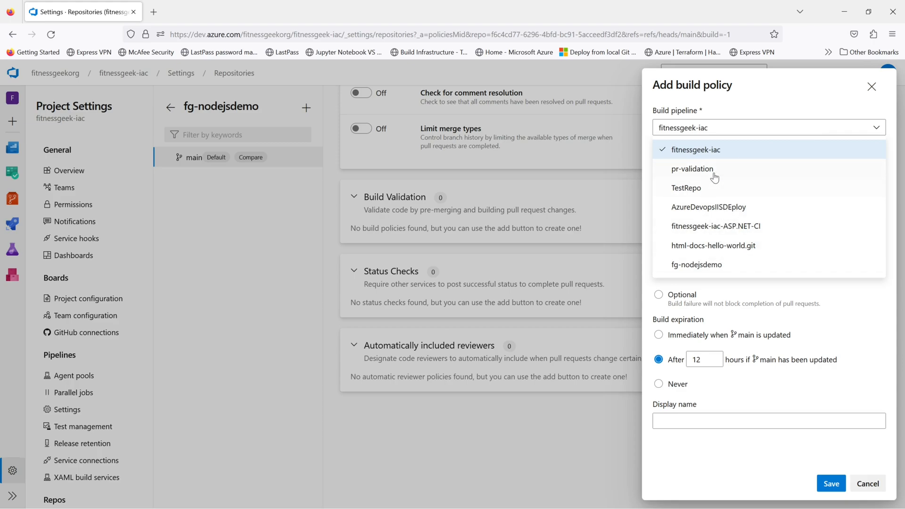
mouse_move(871, 87)
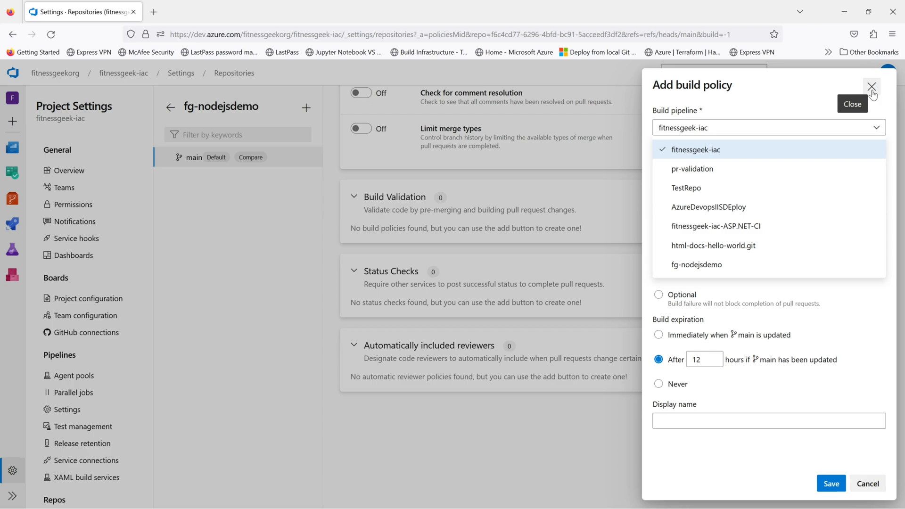
click(871, 86)
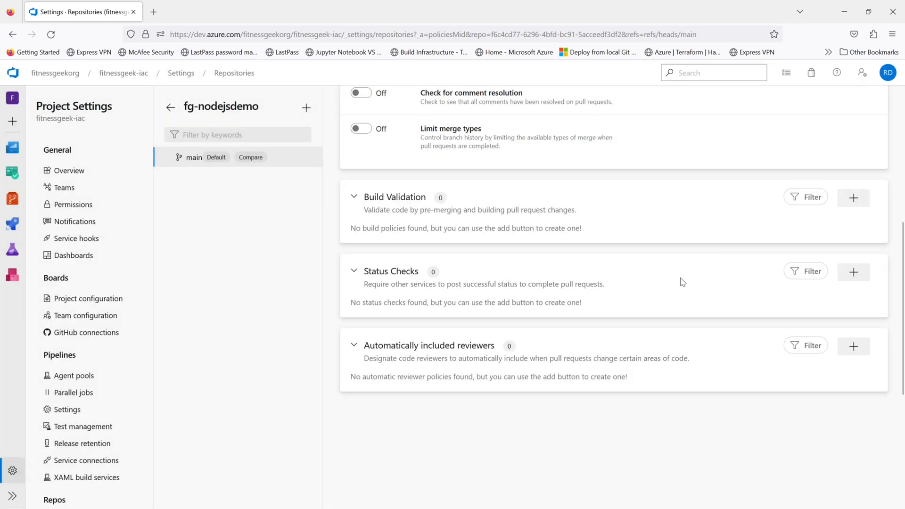
mouse_move(457, 337)
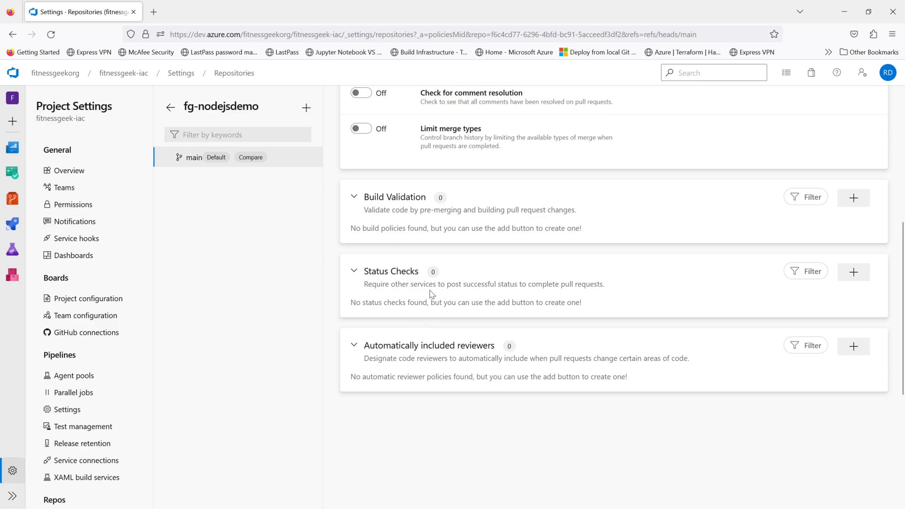
mouse_move(508, 289)
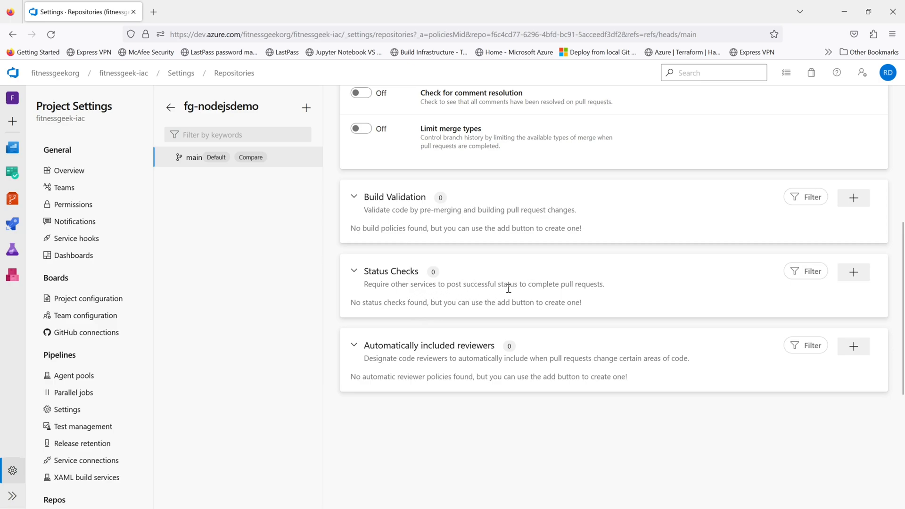
mouse_move(598, 300)
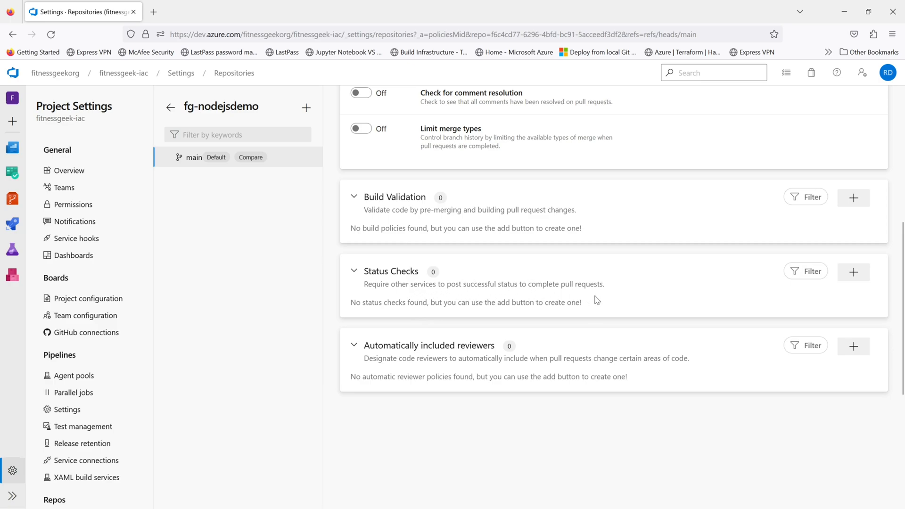
mouse_move(355, 349)
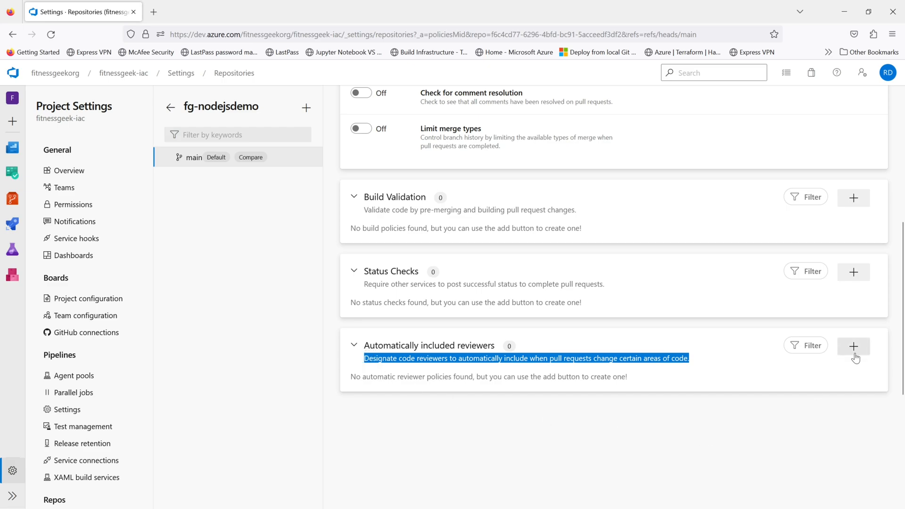
- Add the suggested person as a required, automatically included reviewer on main
click(853, 346)
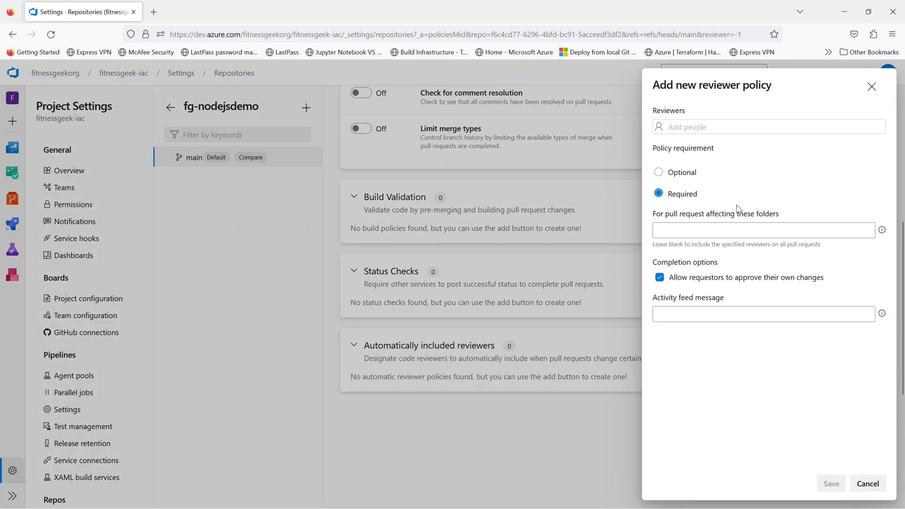
click(767, 126)
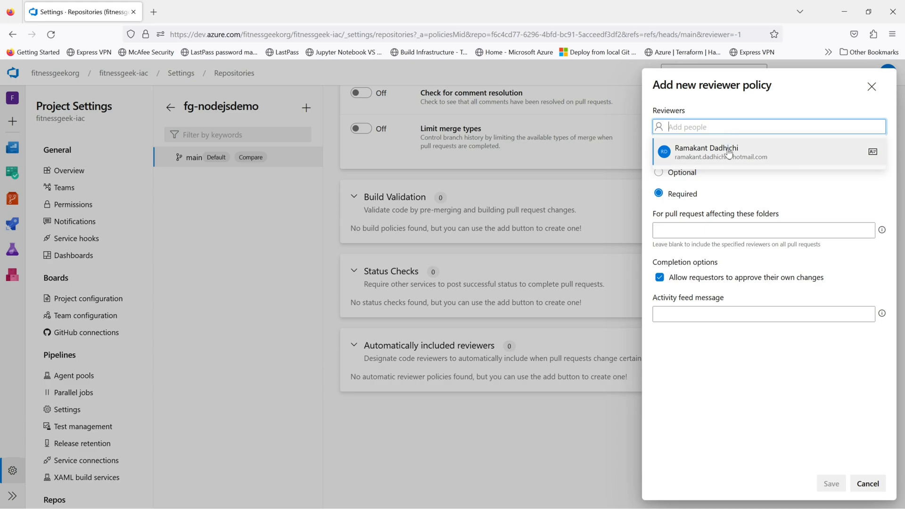
click(830, 482)
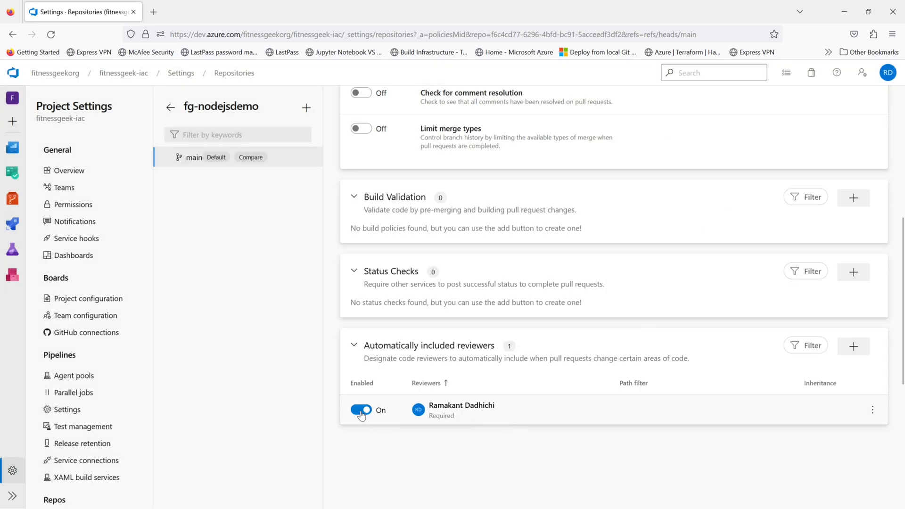
mouse_move(510, 436)
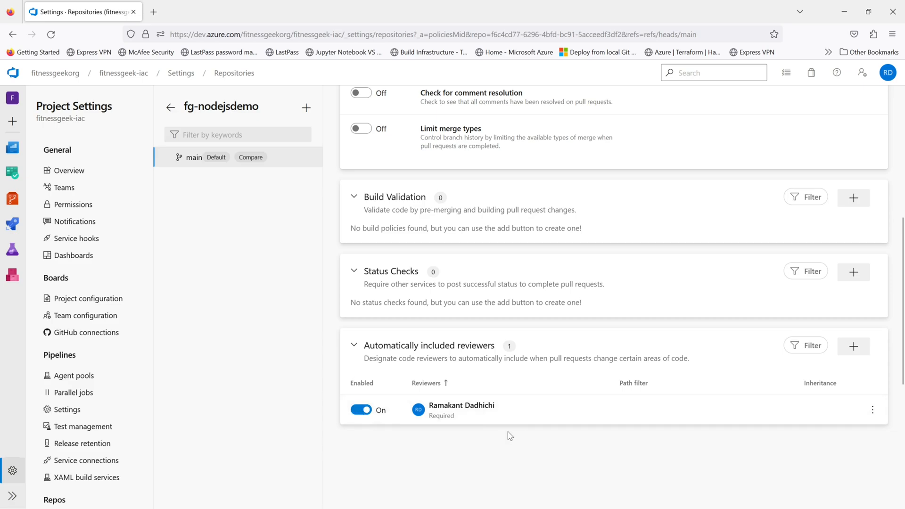
scroll(up, 3)
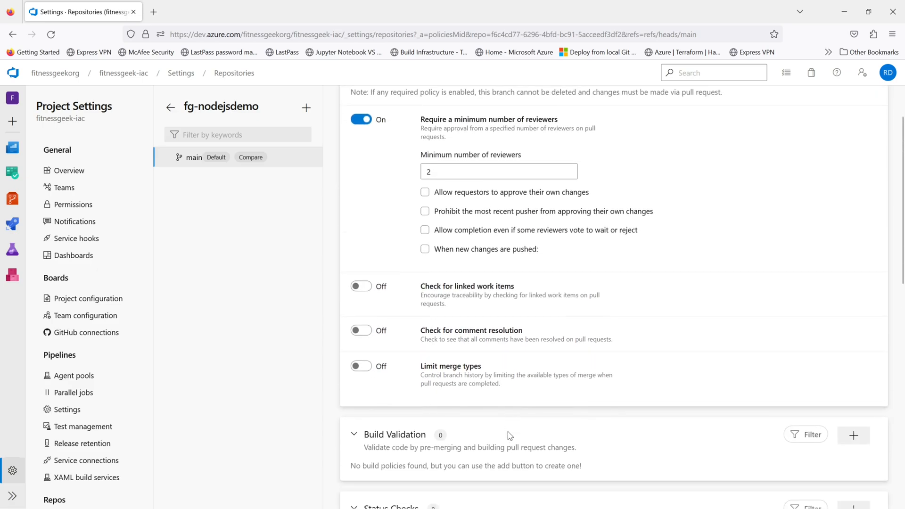